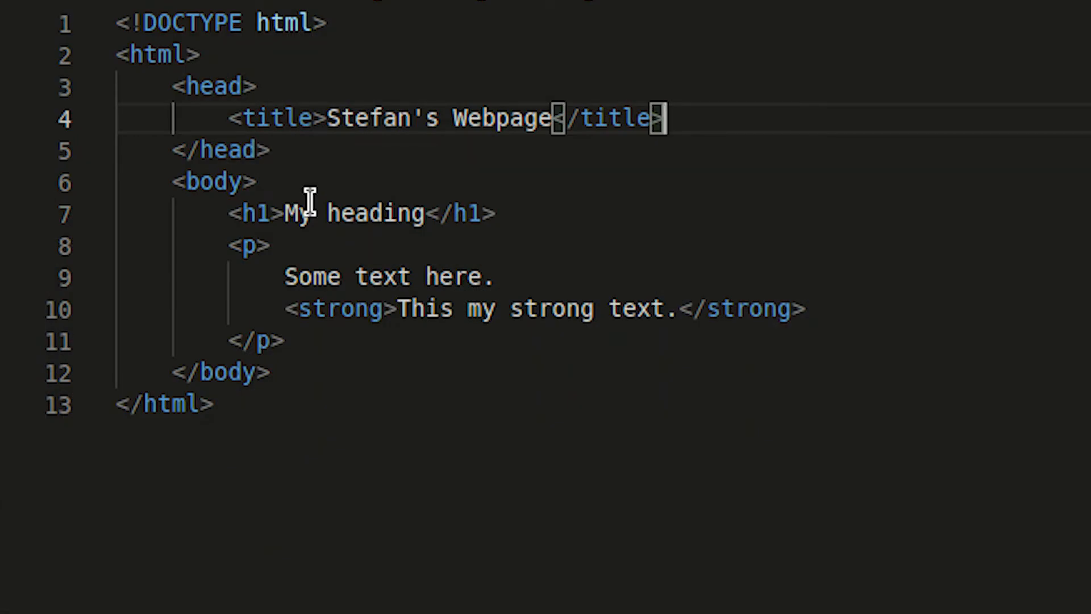
pyautogui.moveTo(342, 211)
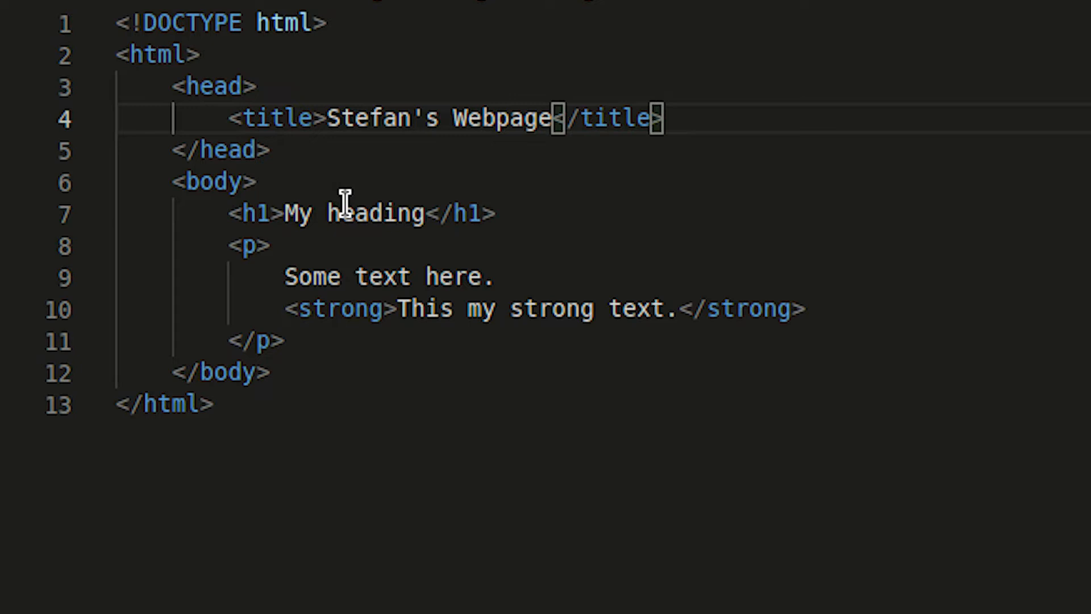
# Write a <style> block in the head containing the rule p { color: teal; }
pyautogui.write('<')
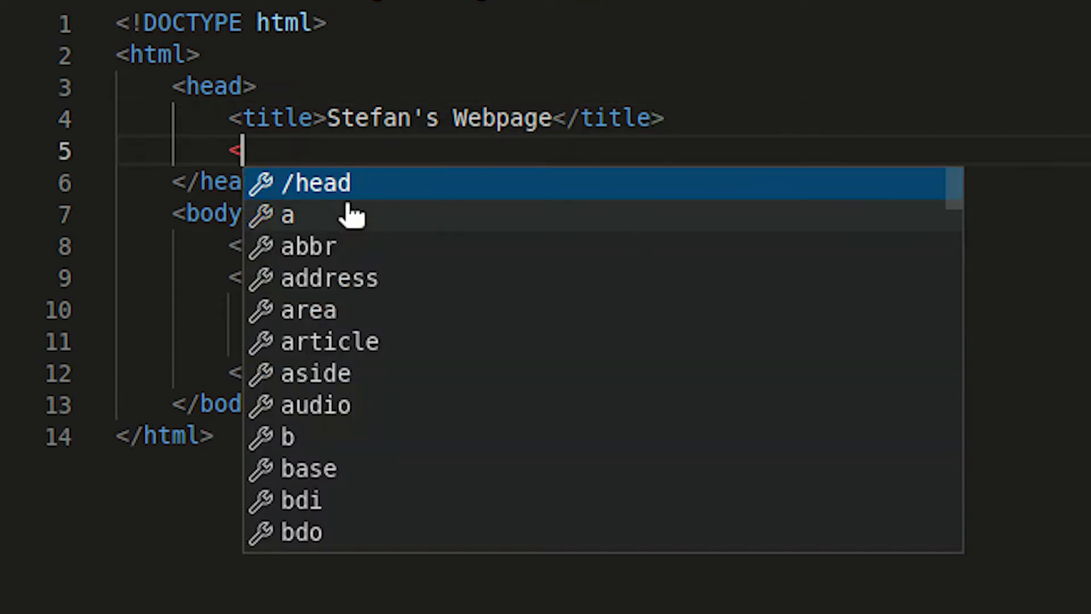
pyautogui.write('style>')
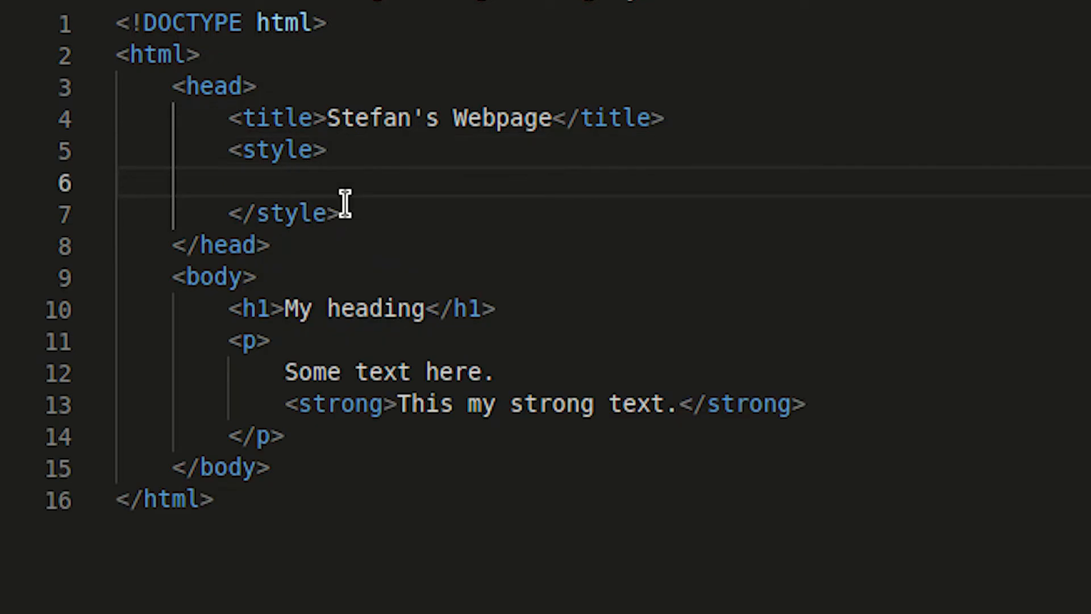
pyautogui.write('p')
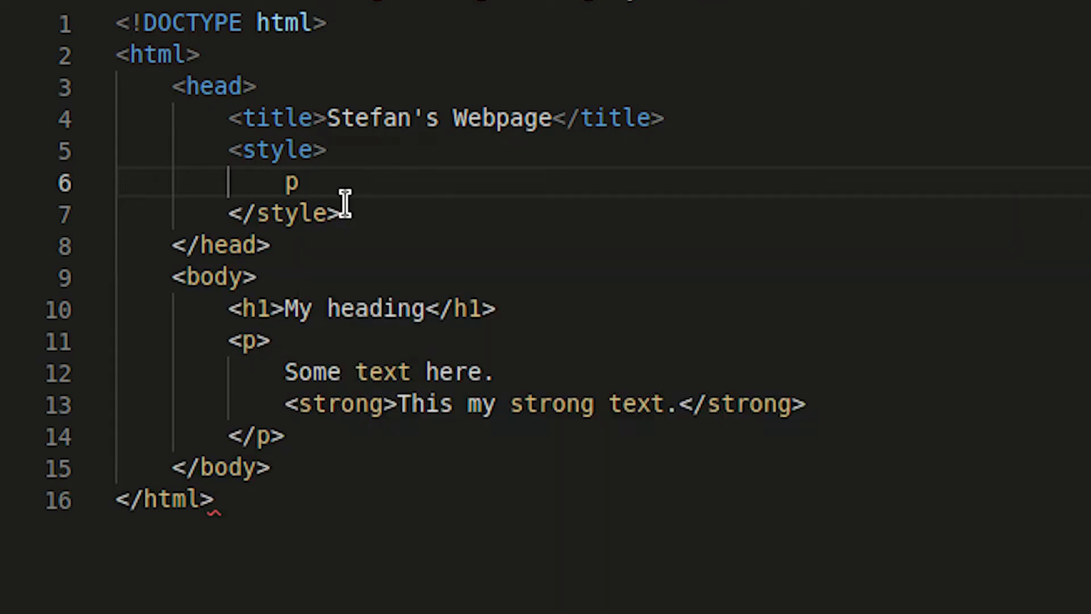
pyautogui.write('{')
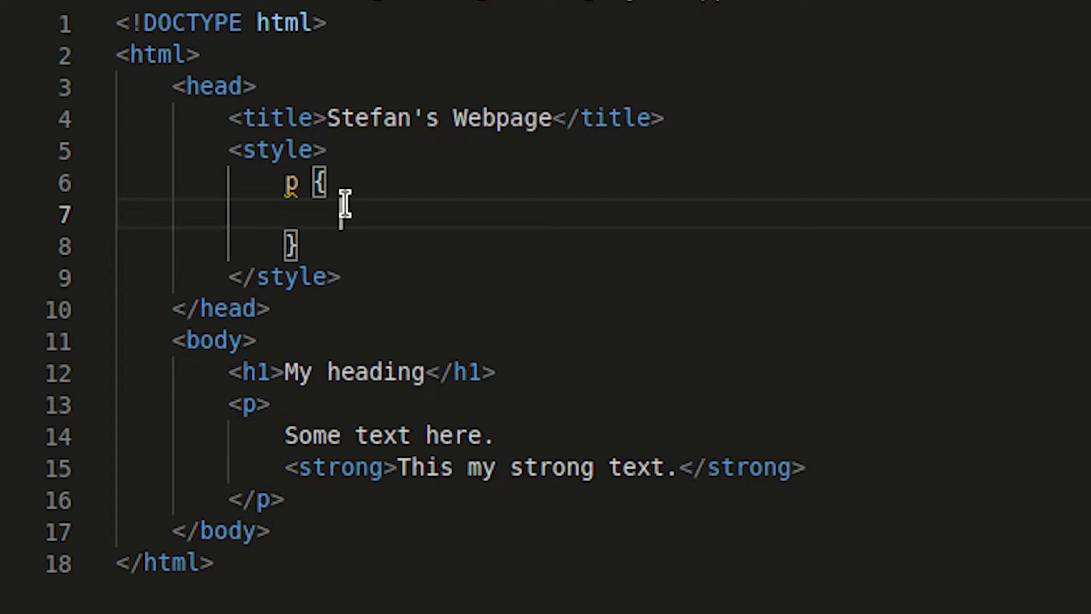
pyautogui.write('color:')
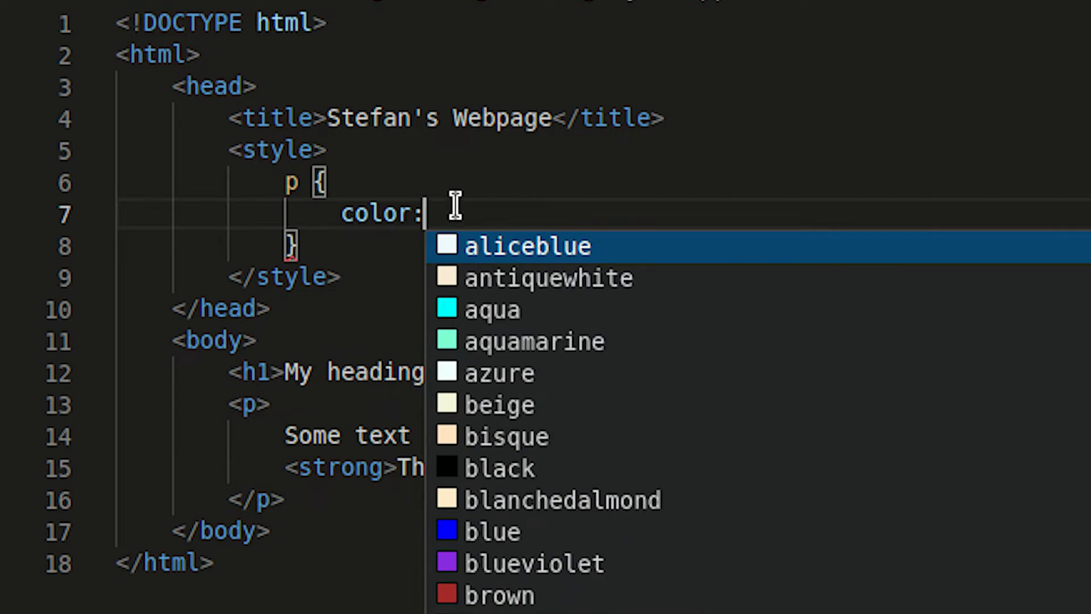
pyautogui.write('te')
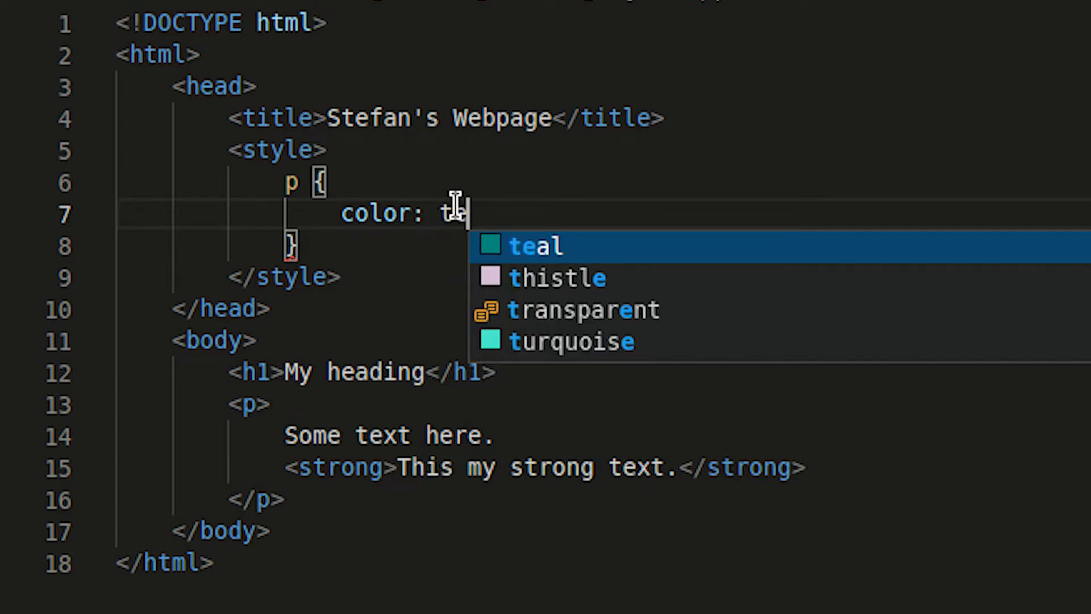
pyautogui.press('Tab')
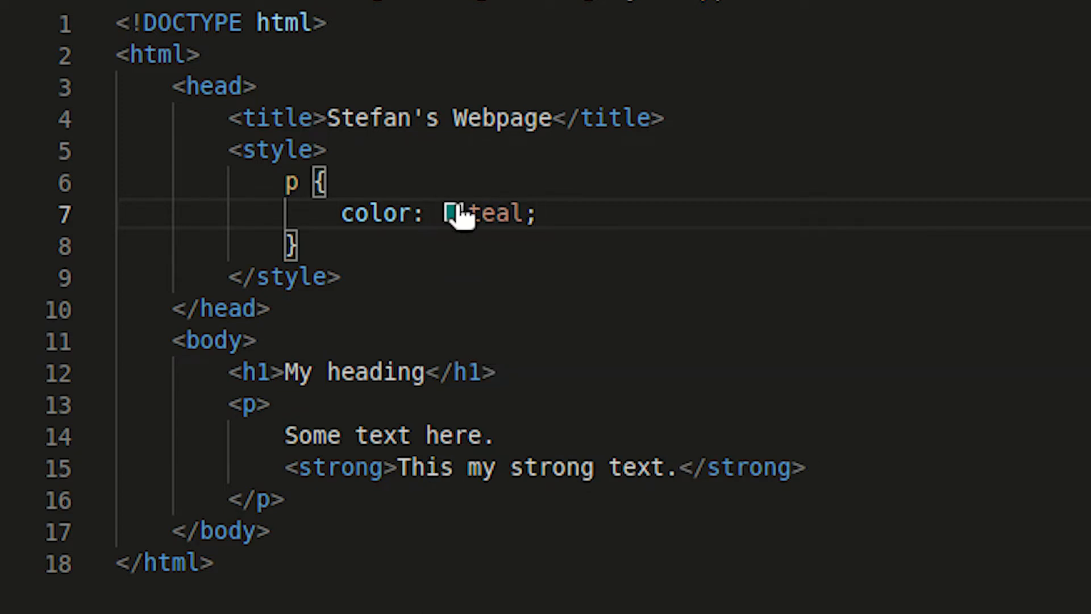
pyautogui.moveTo(660, 192)
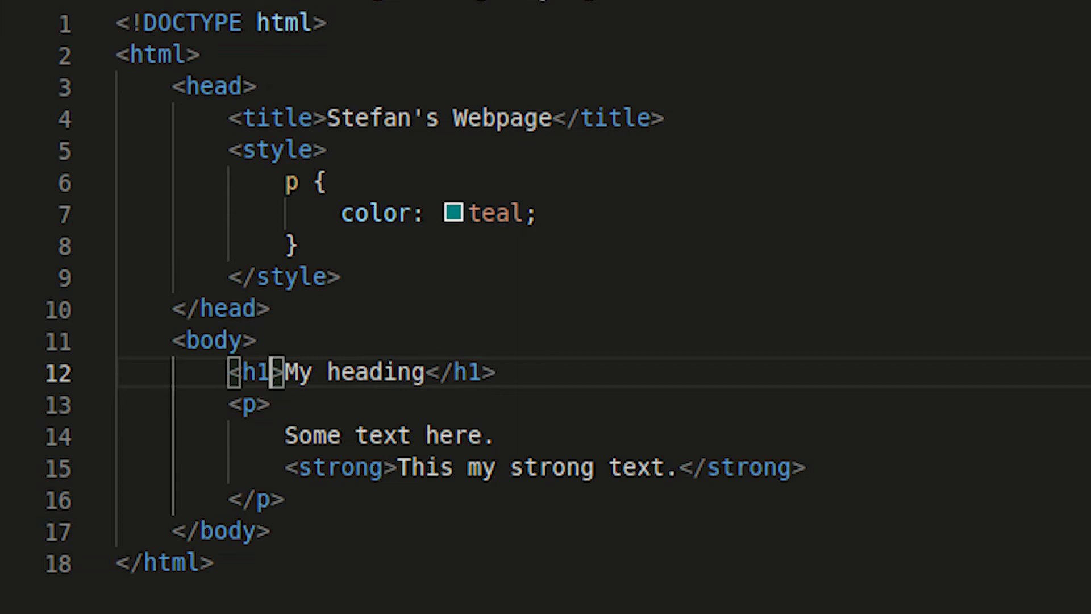
# Add style="color:red;font-style: italic;" inside the h1 tag via autocomplete
pyautogui.write('style="')
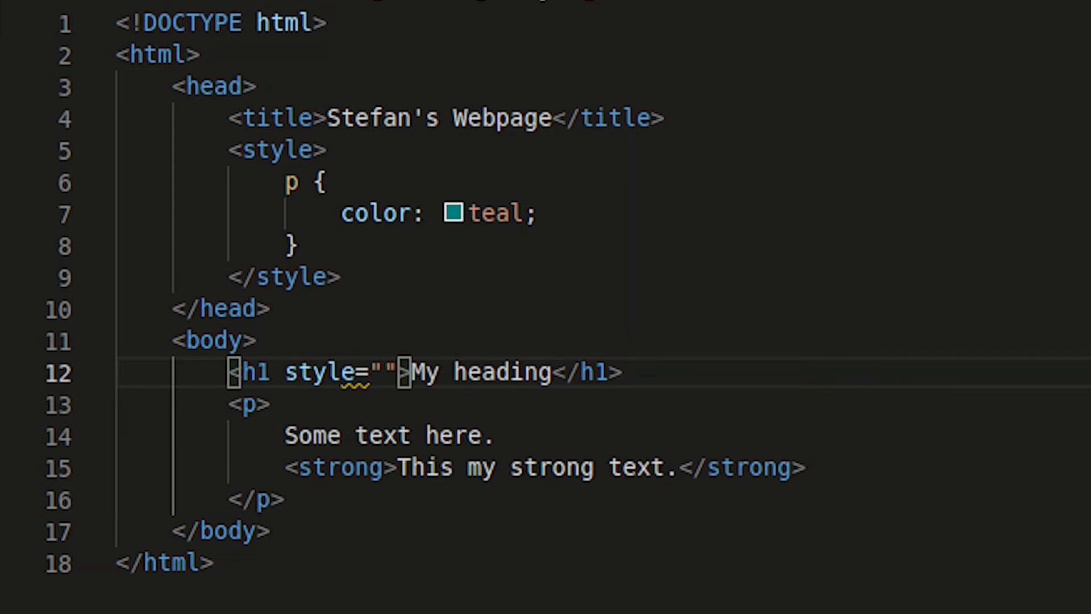
pyautogui.write('color')
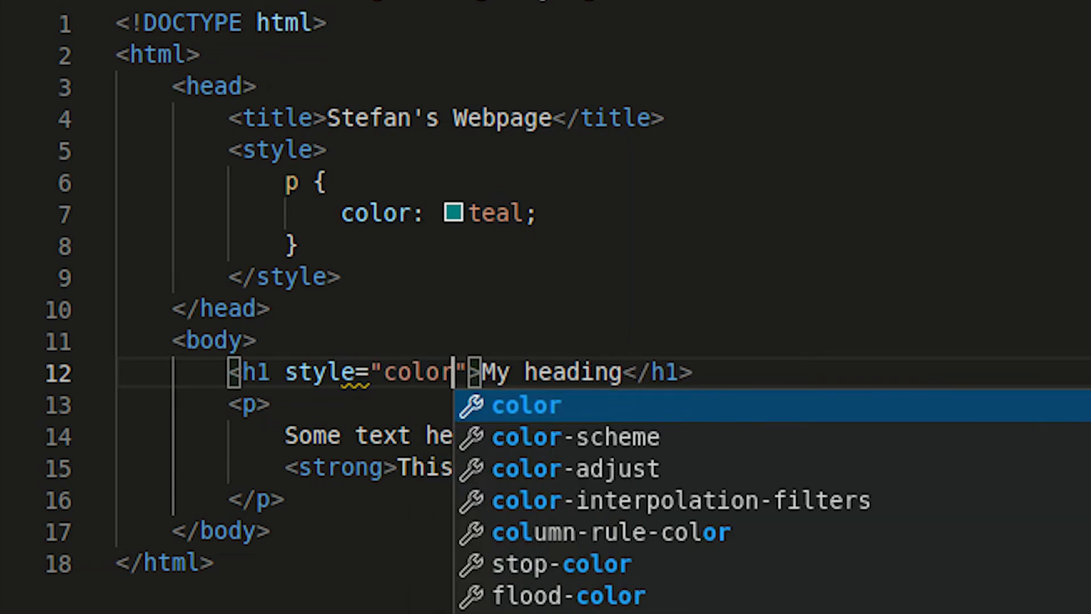
pyautogui.write(':')
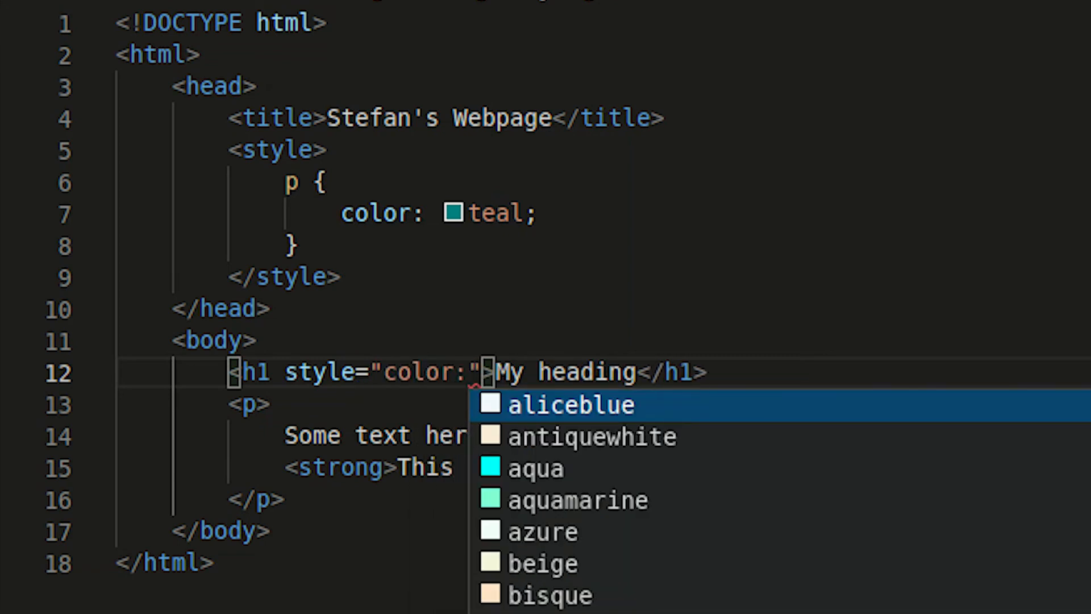
pyautogui.write('red')
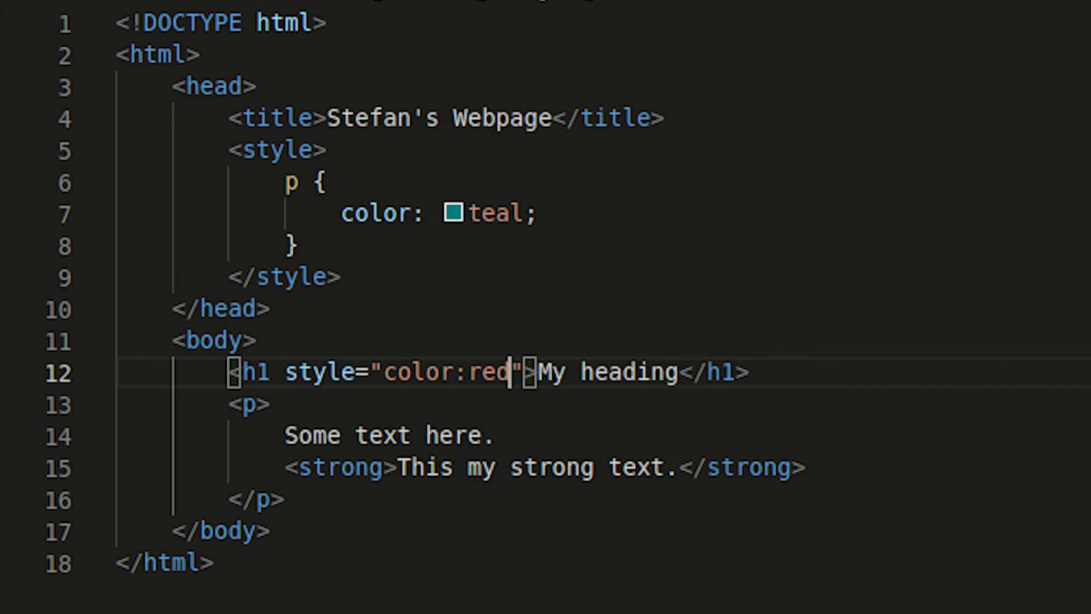
pyautogui.write(';')
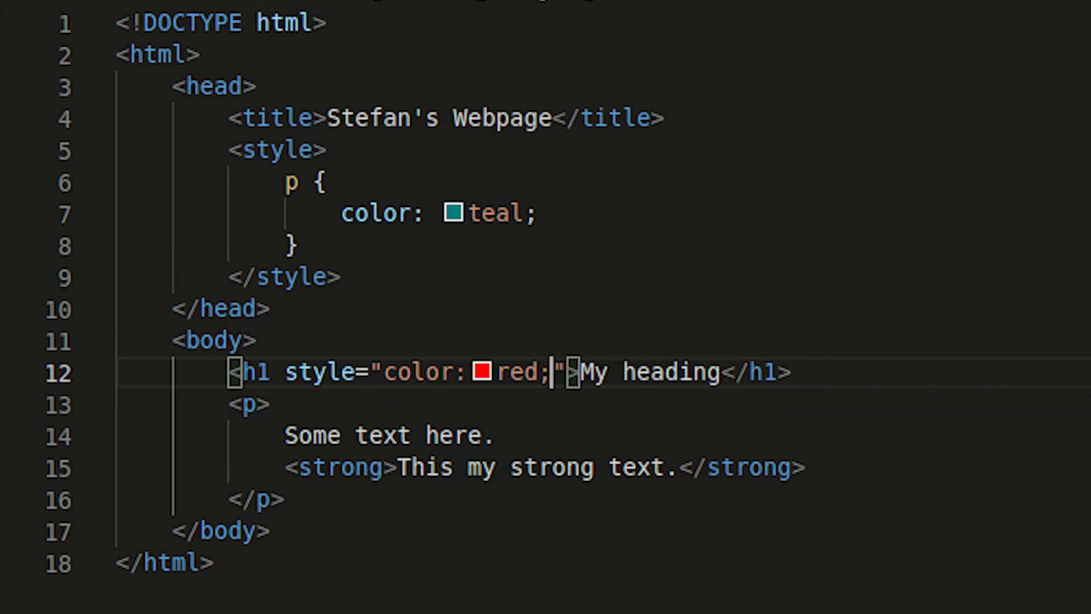
pyautogui.write('t')
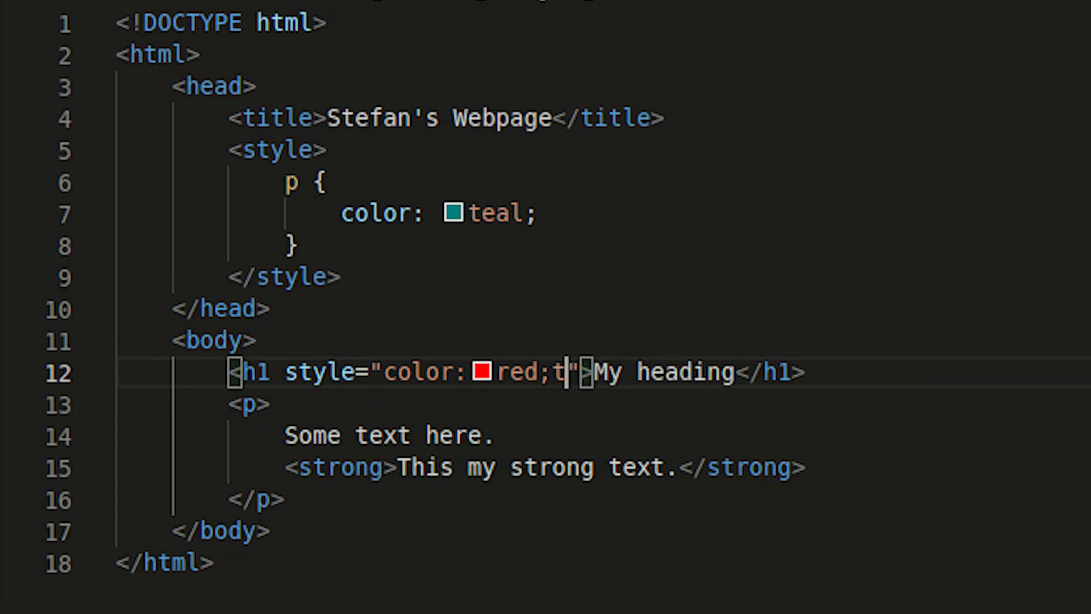
pyautogui.write('ont-style: italic;')
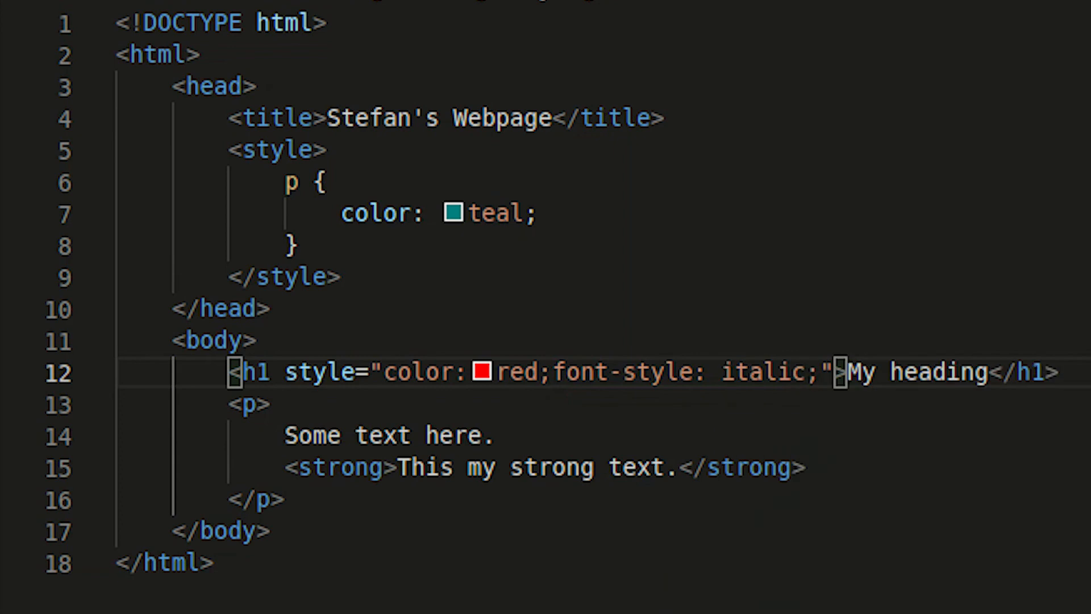
pyautogui.moveTo(1025, 322)
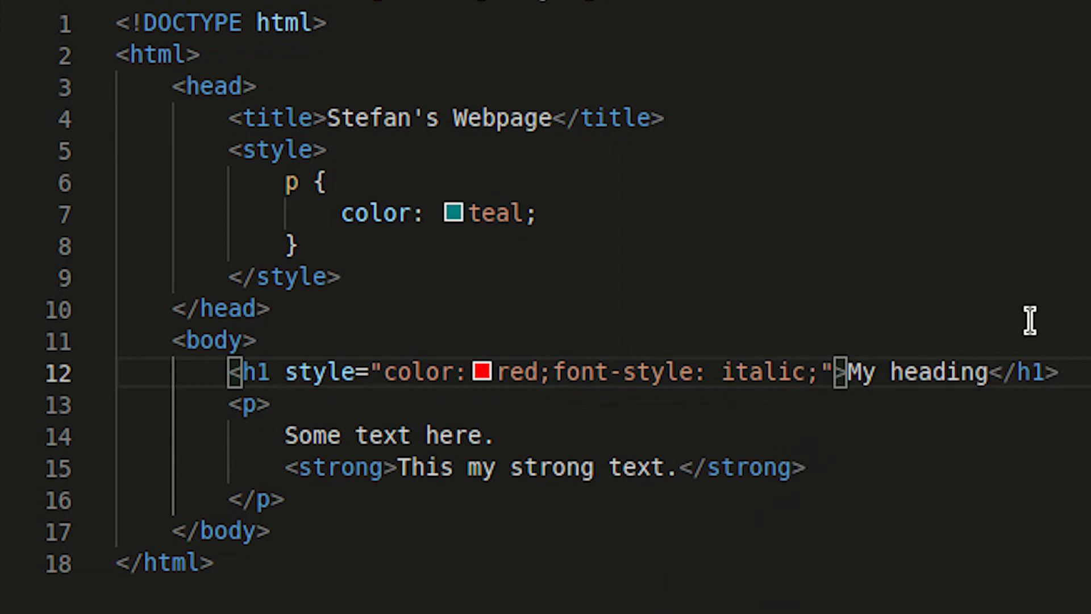